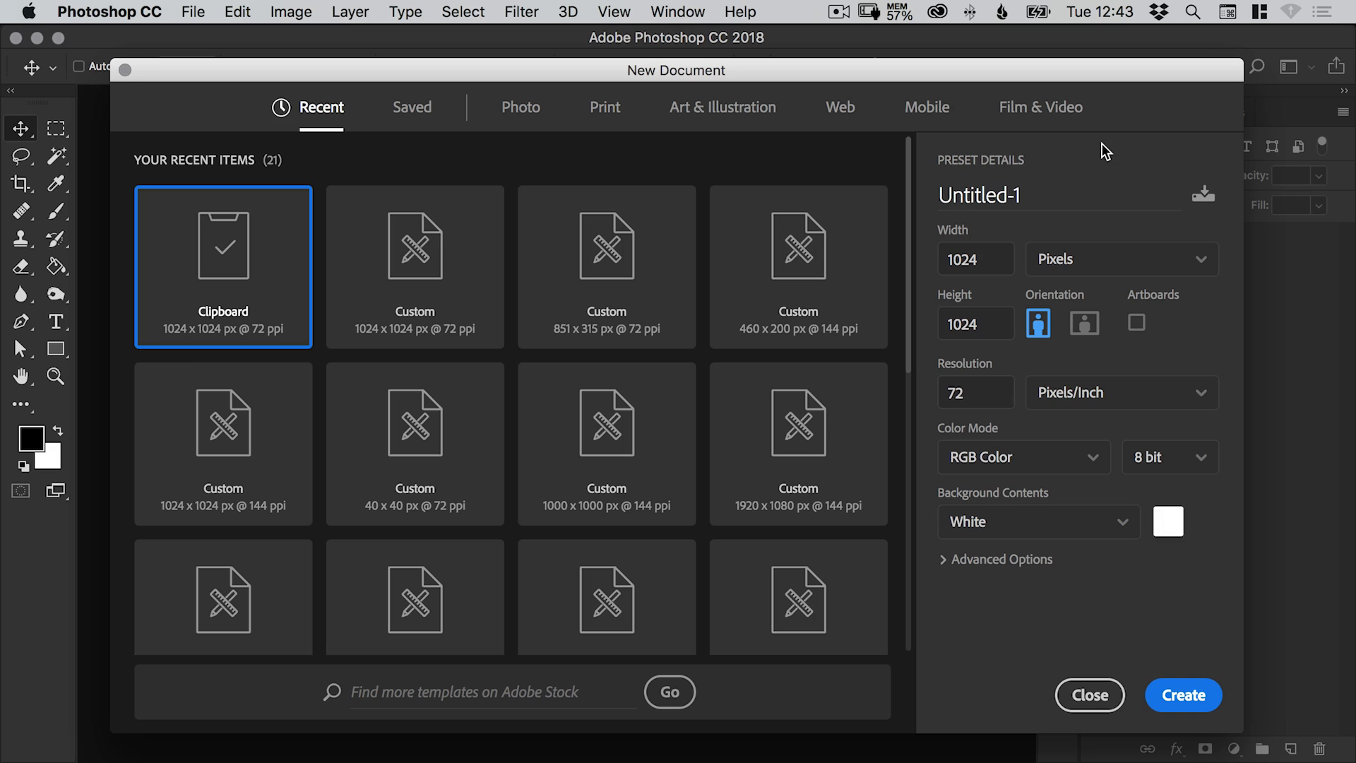
# Create a new 1024 × 1024 px, 72 ppi document with a white background from the Clipboard preset.
pyautogui.click(976, 258)
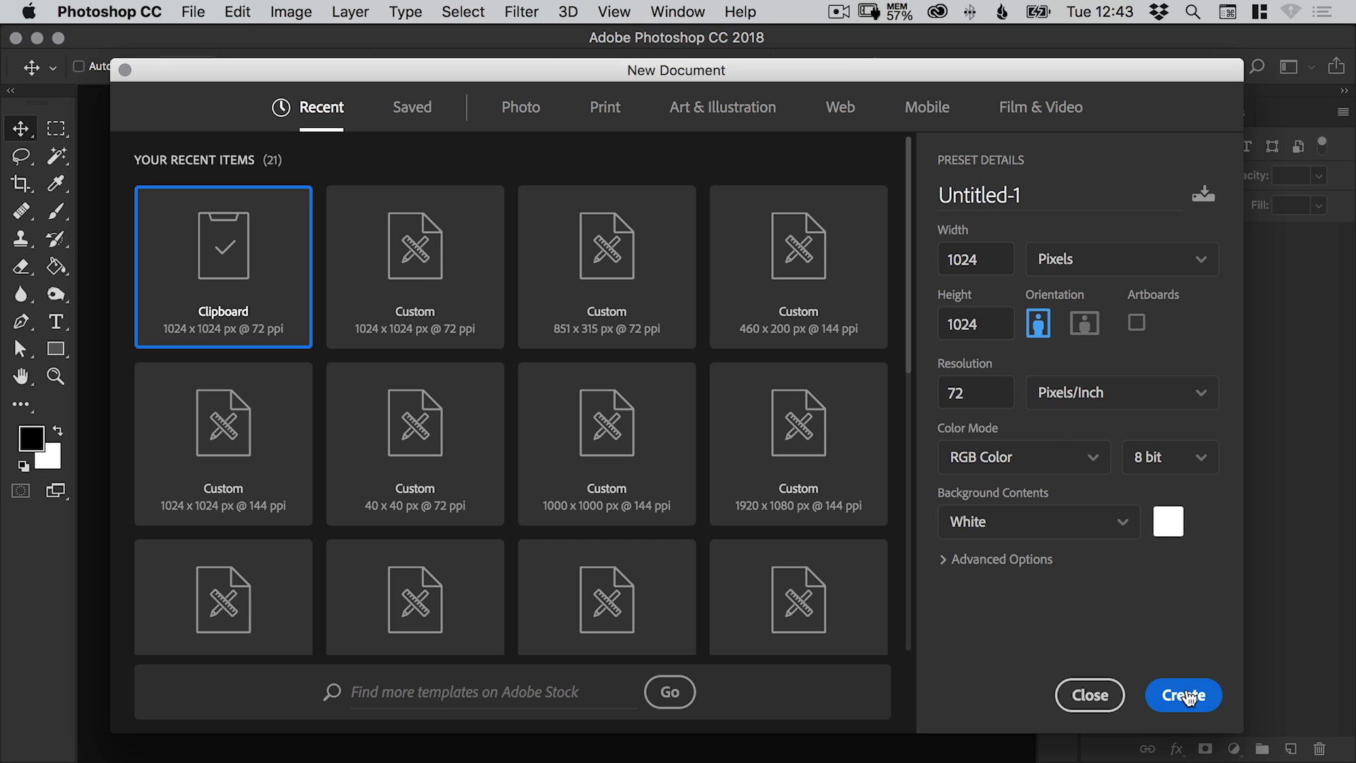
pyautogui.click(1183, 694)
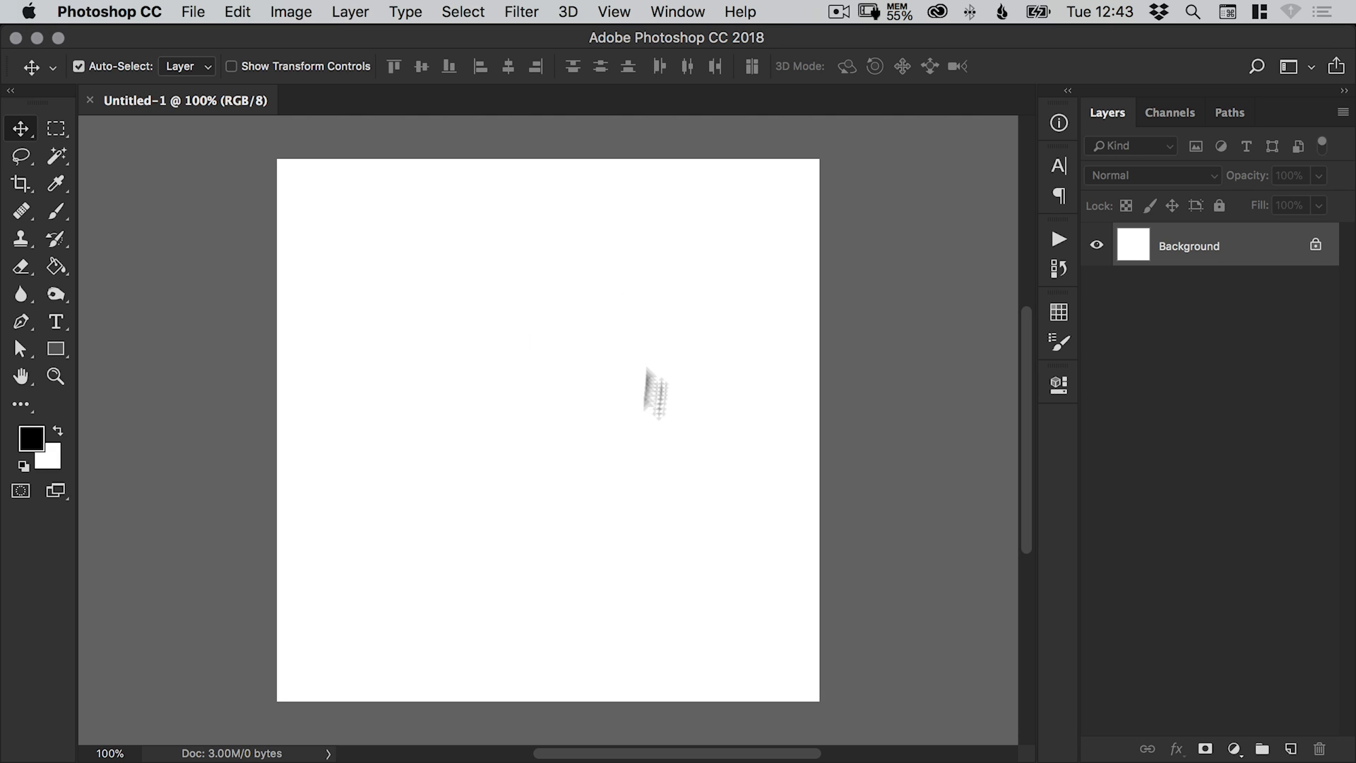
pyautogui.moveTo(547, 432)
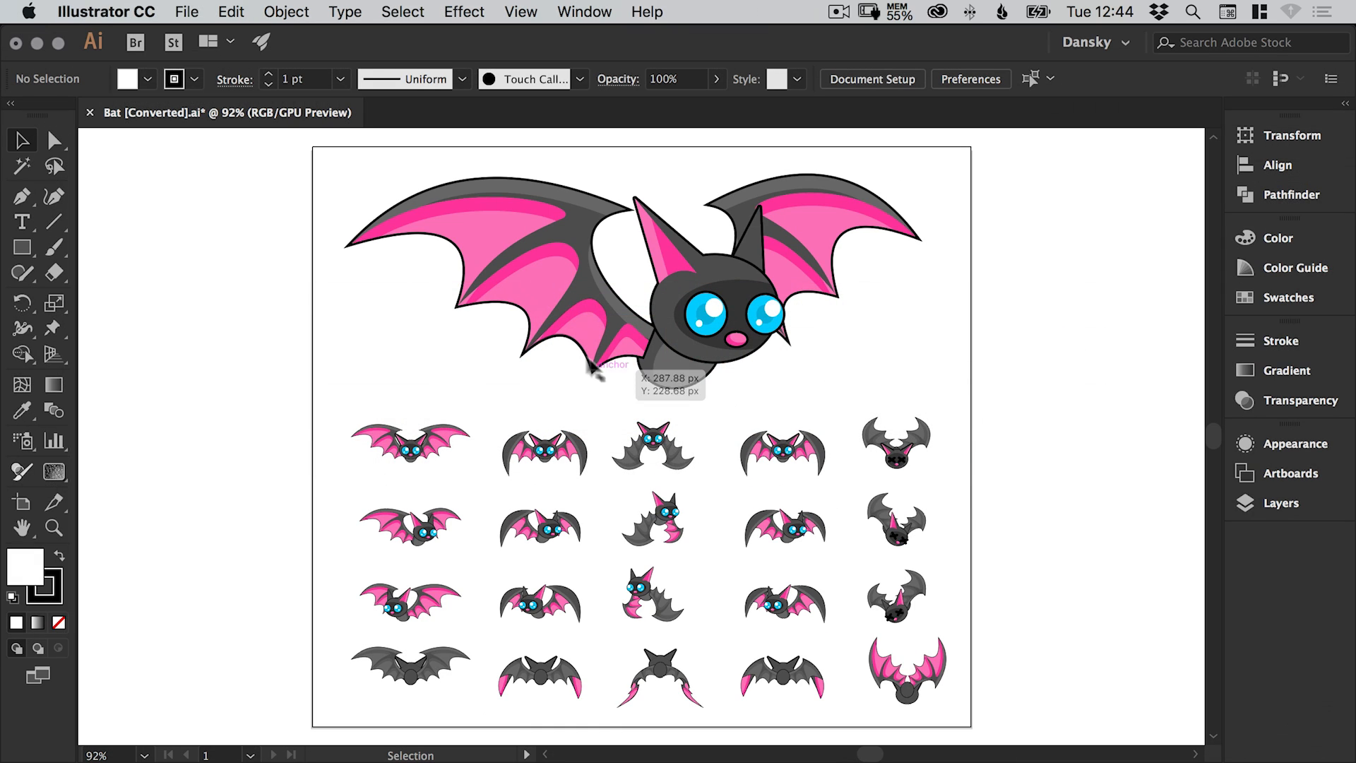
pyautogui.moveTo(546, 455)
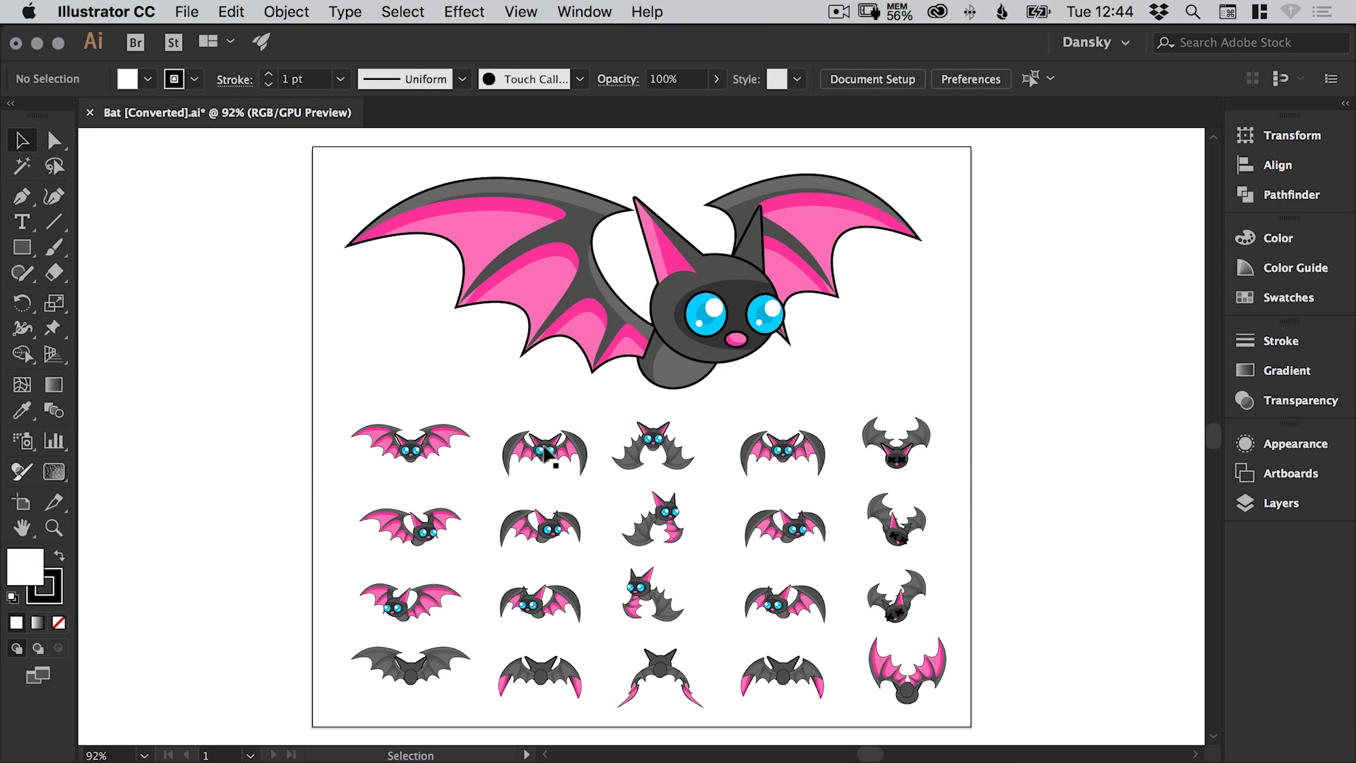
# Select the small front-facing bat group in the top row and copy it.
pyautogui.click(544, 449)
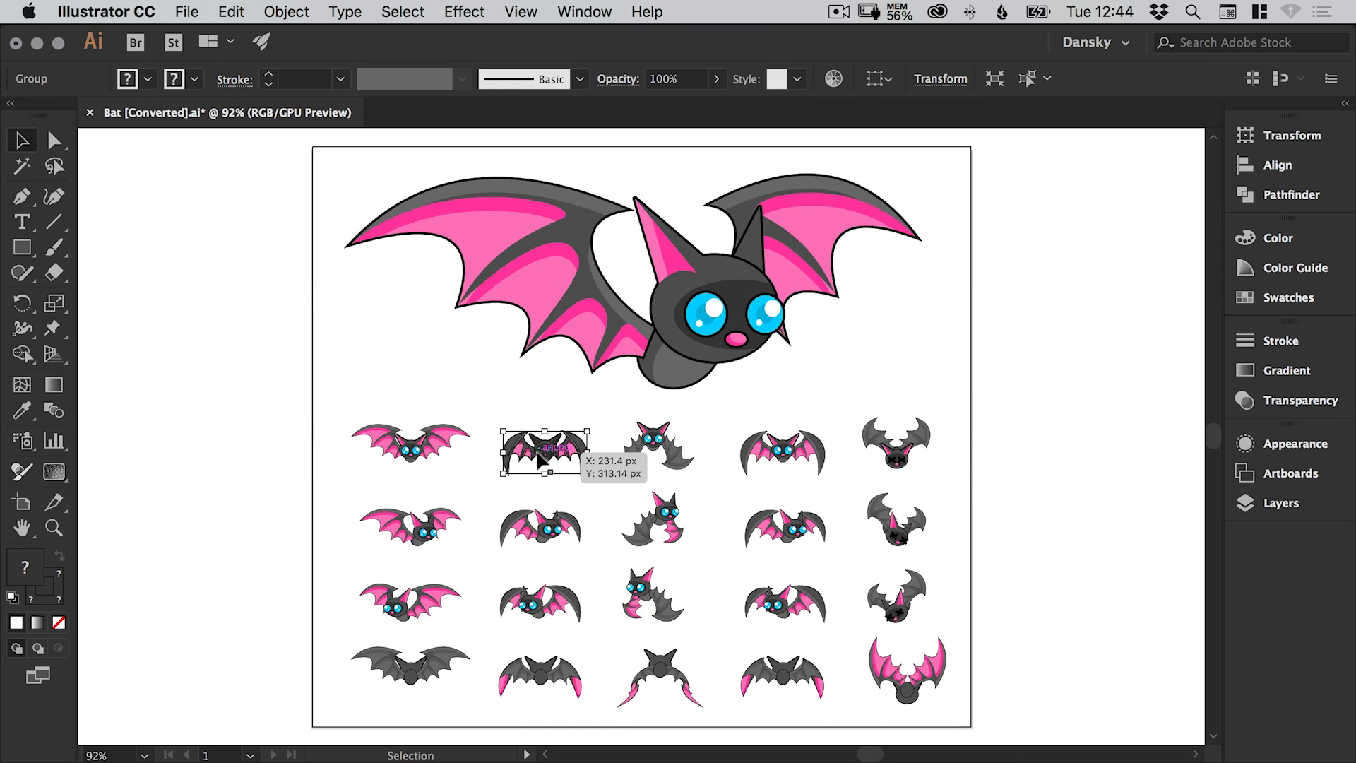
pyautogui.click(230, 11)
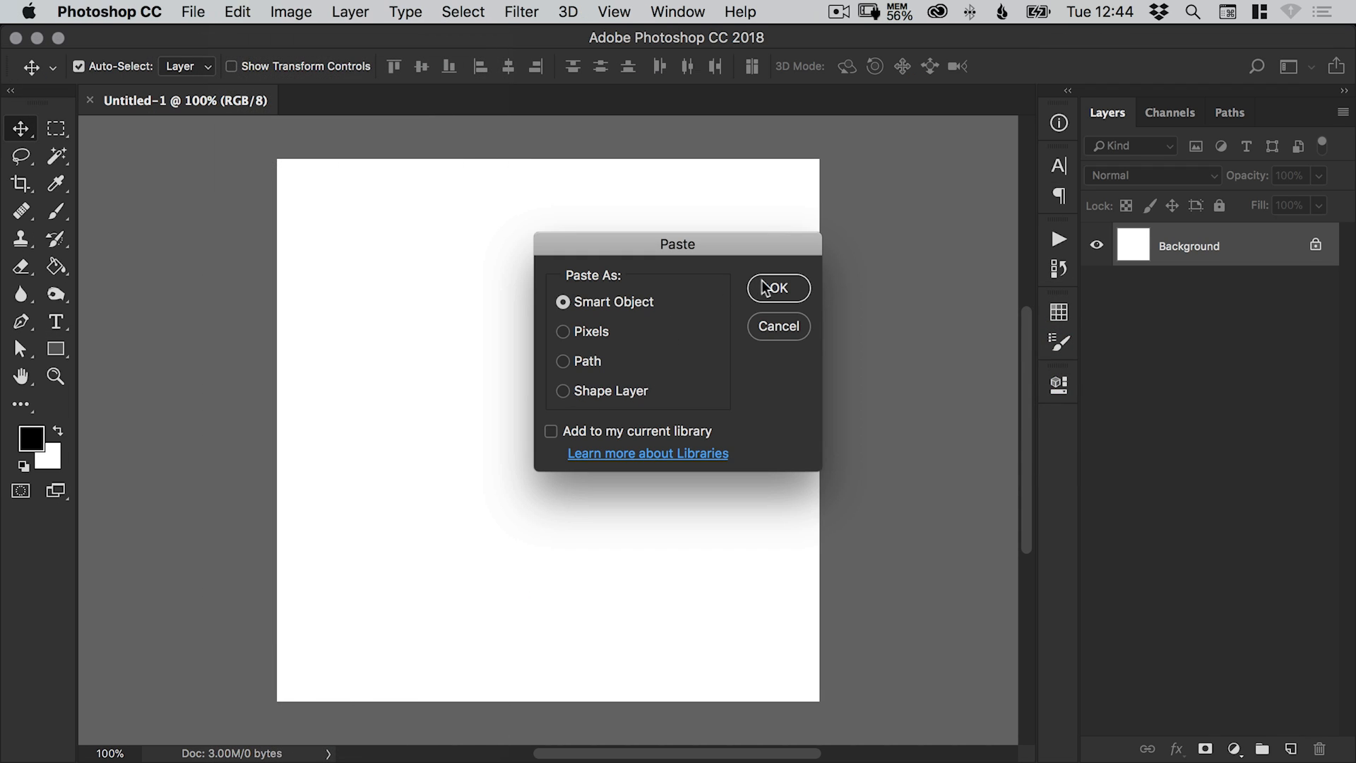
# Paste the bat as a Vector Smart Object layer and hide the white Background layer for transparency.
pyautogui.click(777, 288)
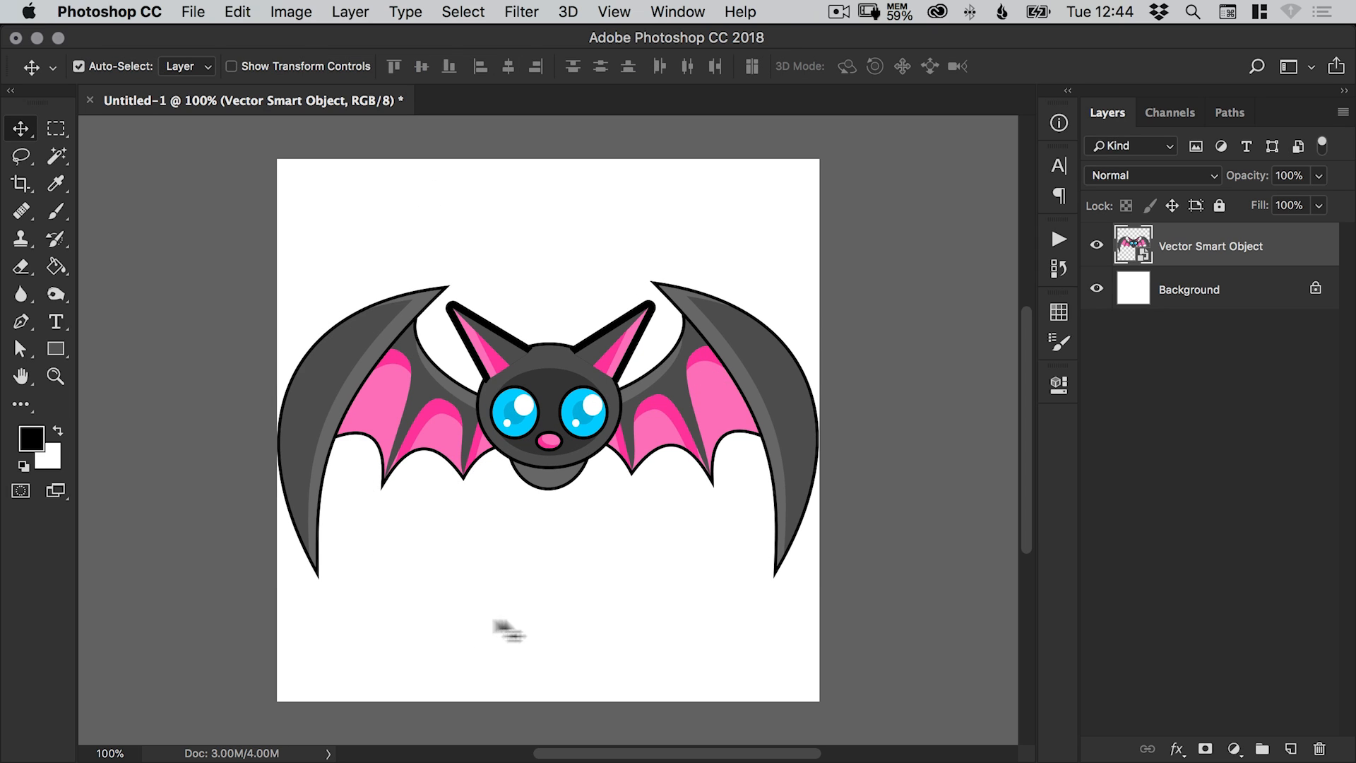
pyautogui.moveTo(493, 648)
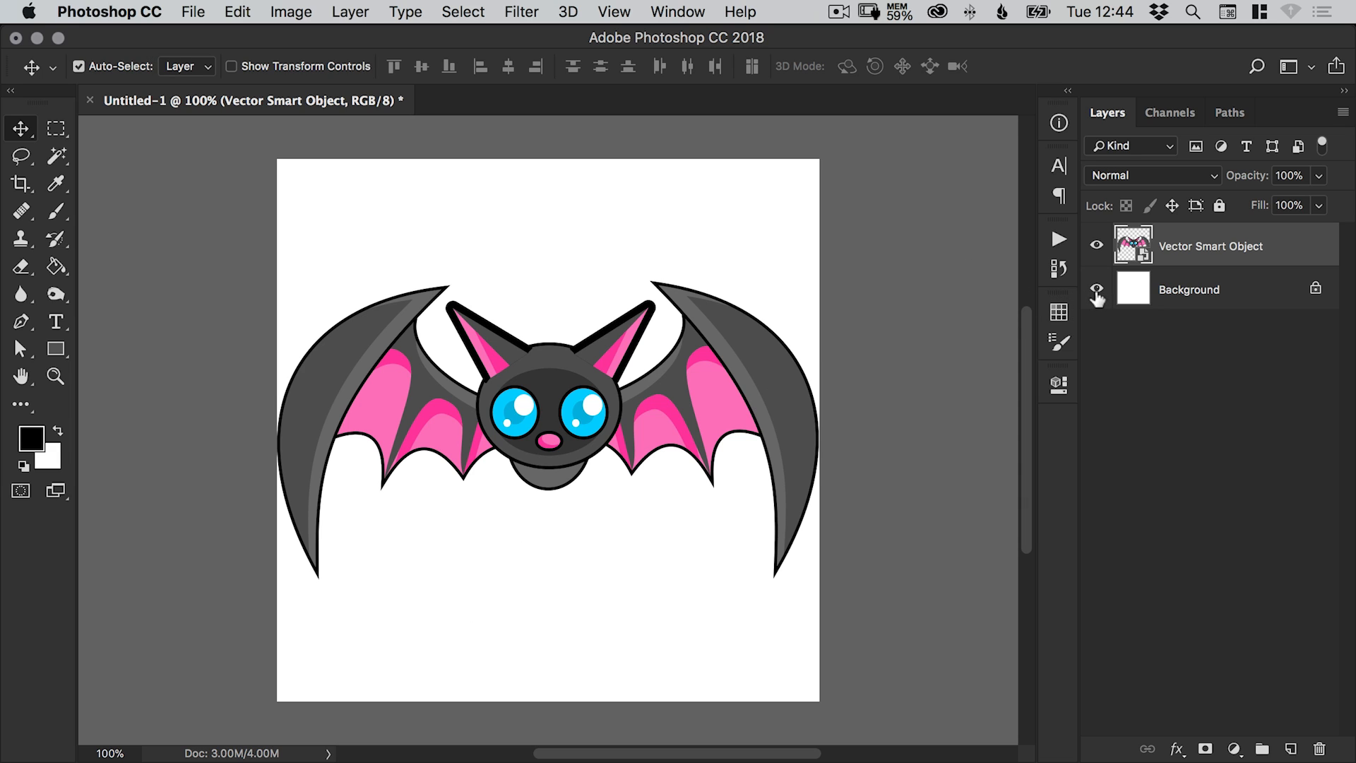
pyautogui.click(1096, 289)
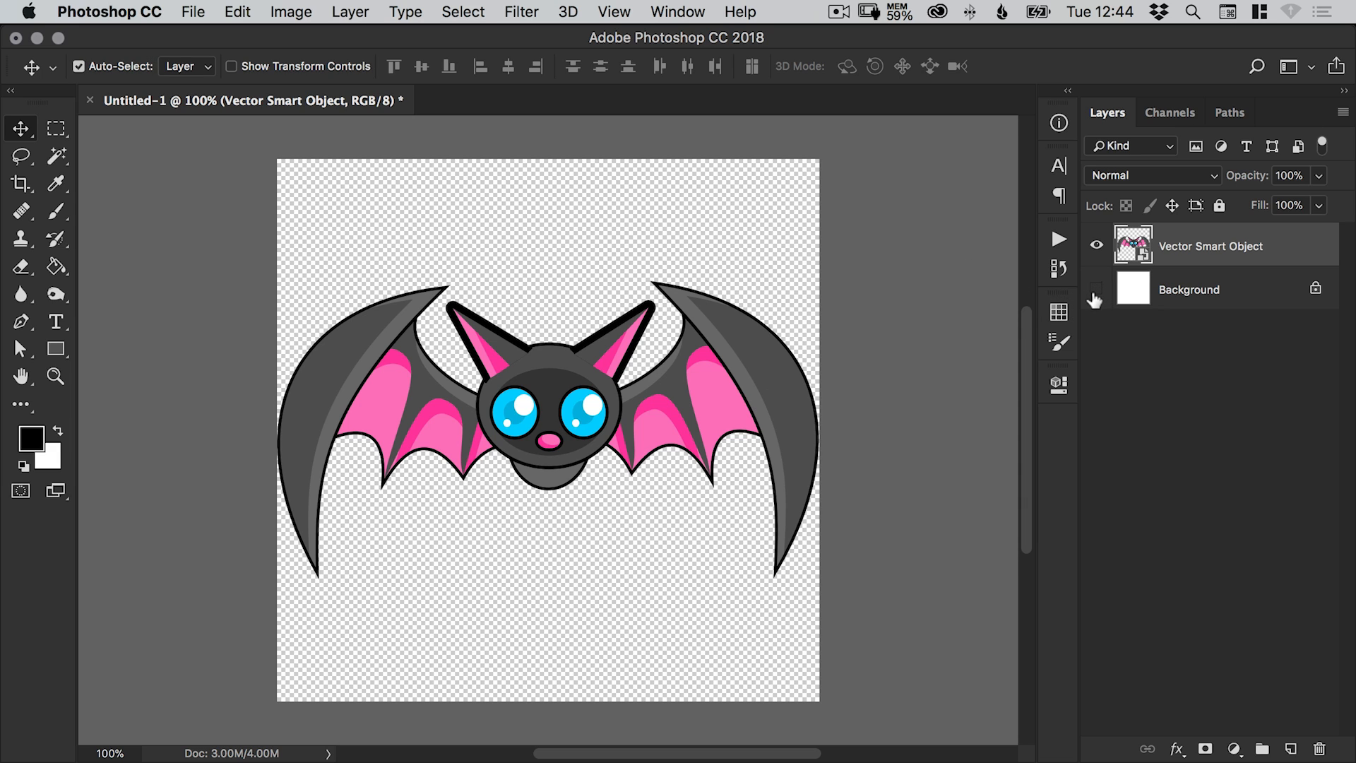
pyautogui.click(192, 12)
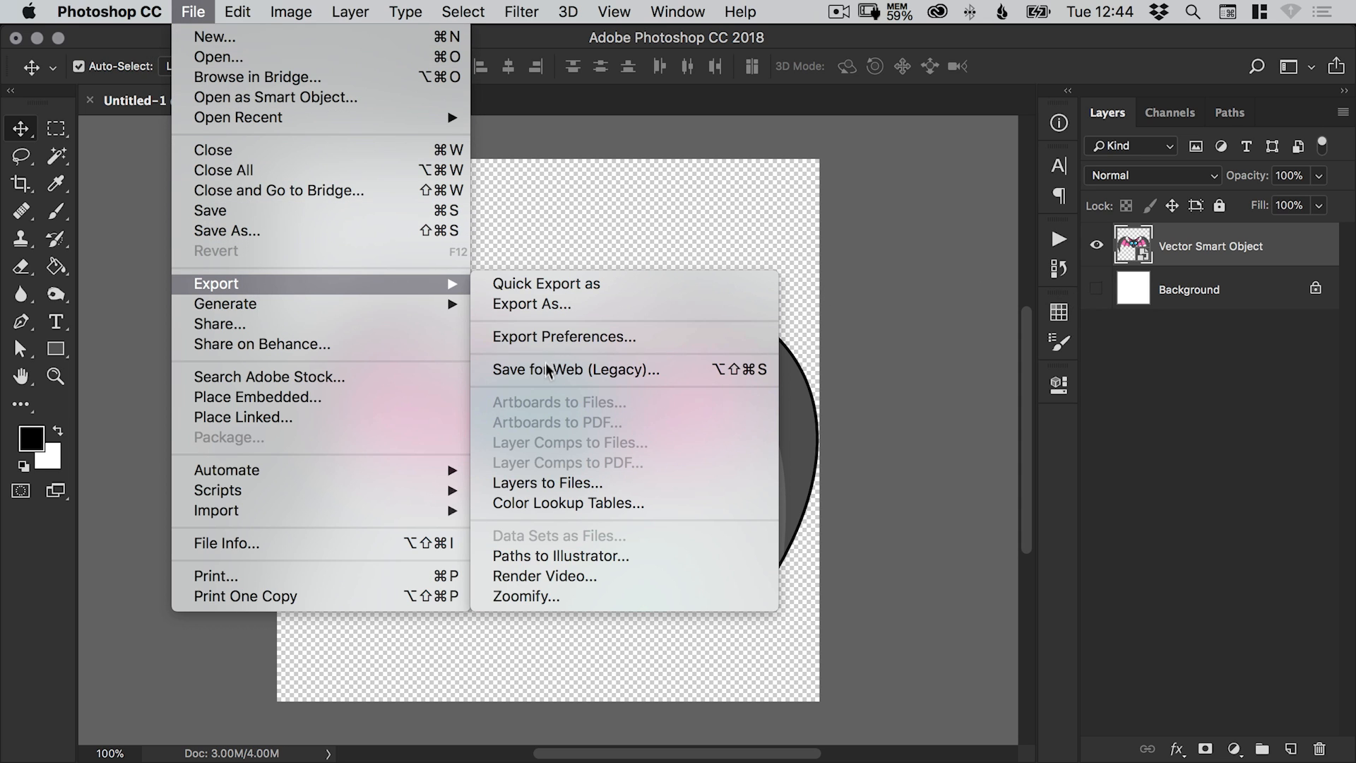
# Export via Save for Web (Legacy) as transparent PNG-24 named Bat.png on the desktop.
pyautogui.click(575, 369)
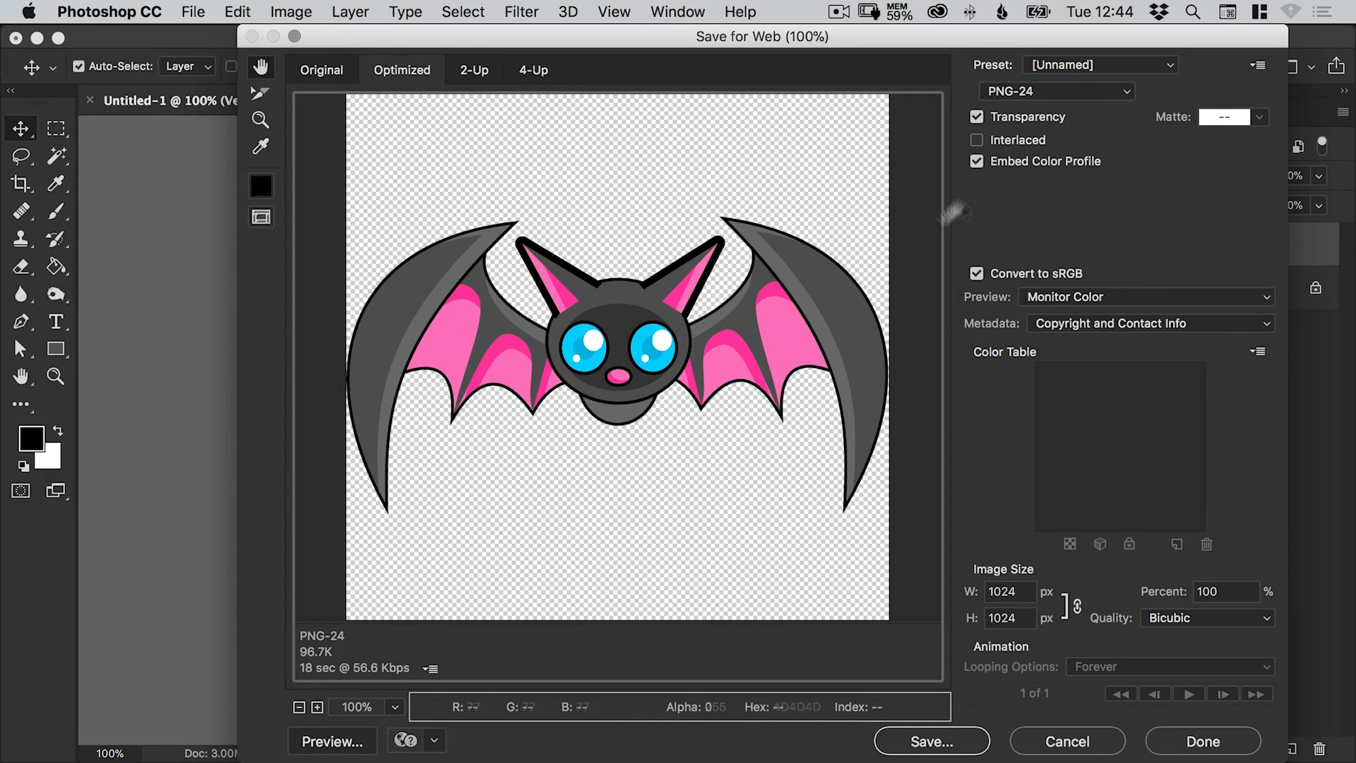
pyautogui.click(1053, 92)
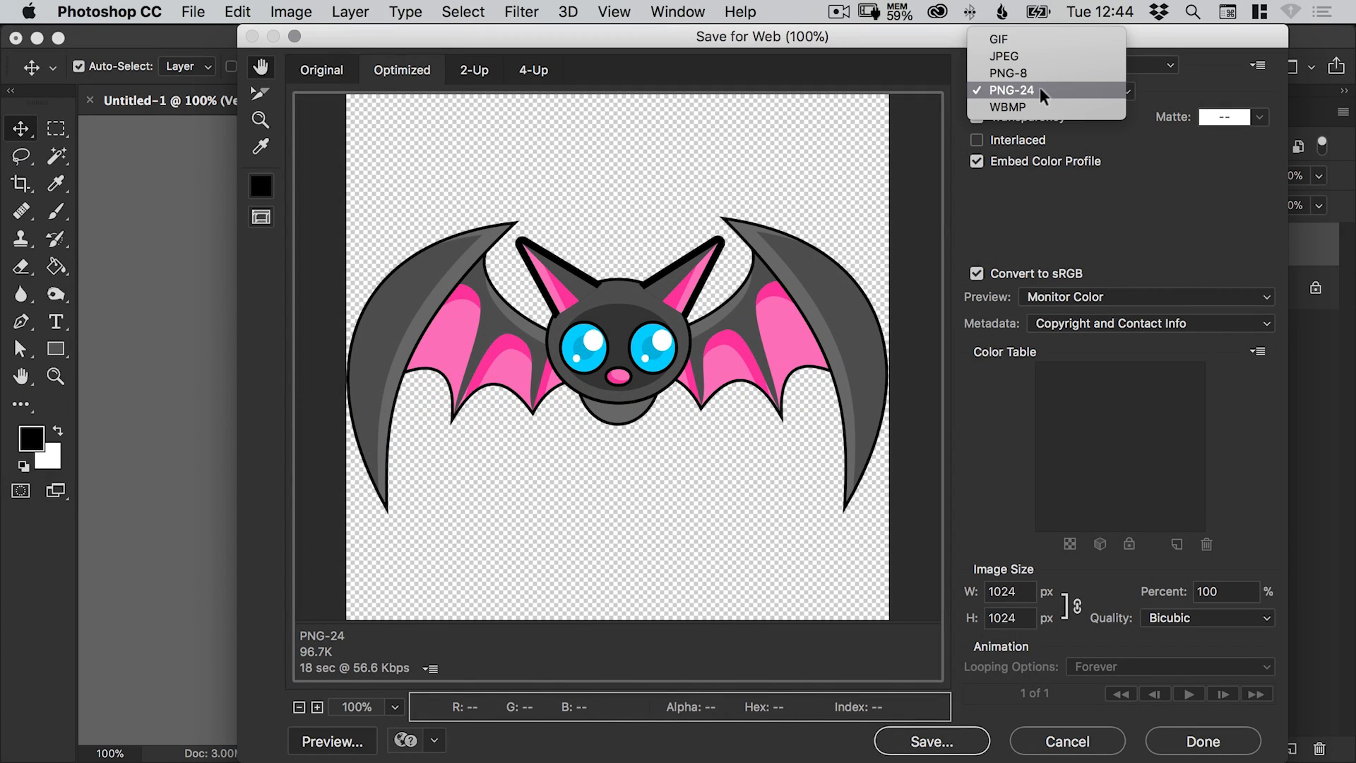
pyautogui.click(1010, 89)
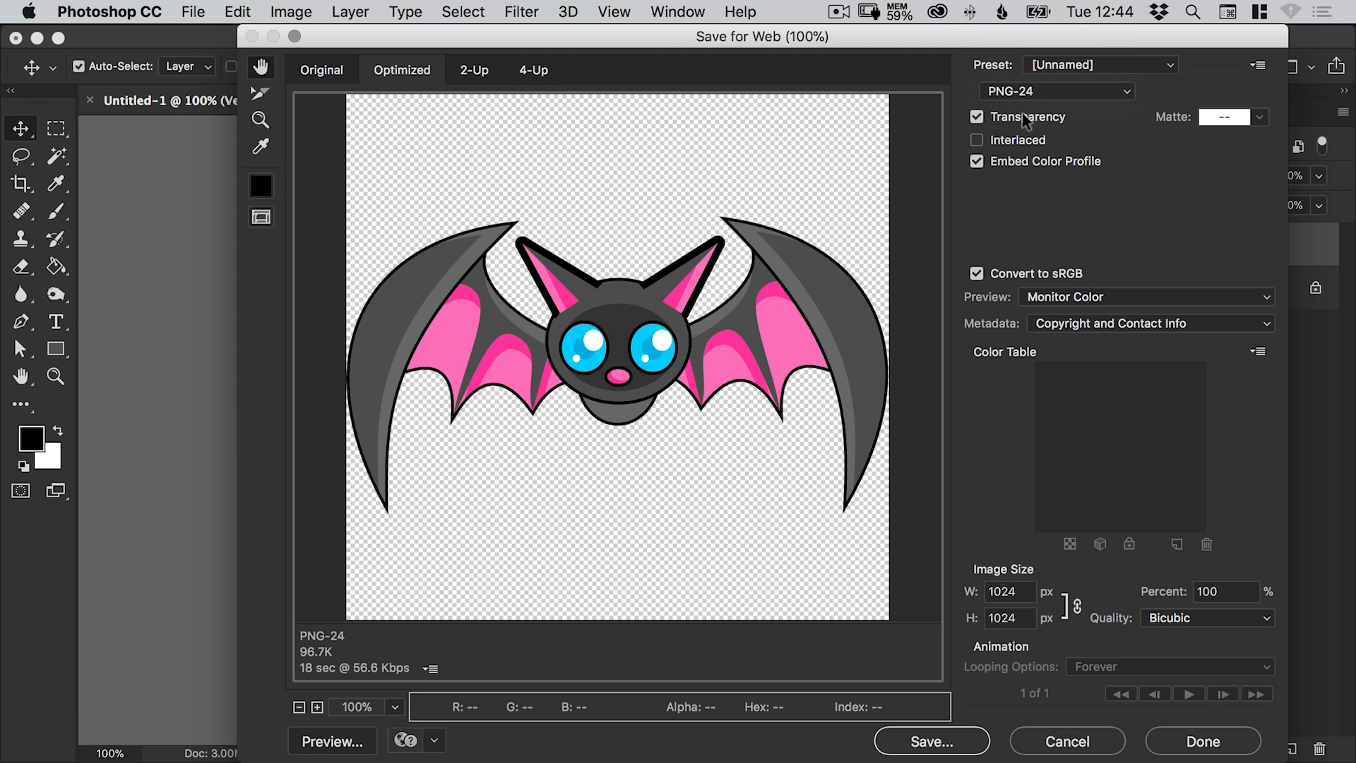
pyautogui.moveTo(1114, 512)
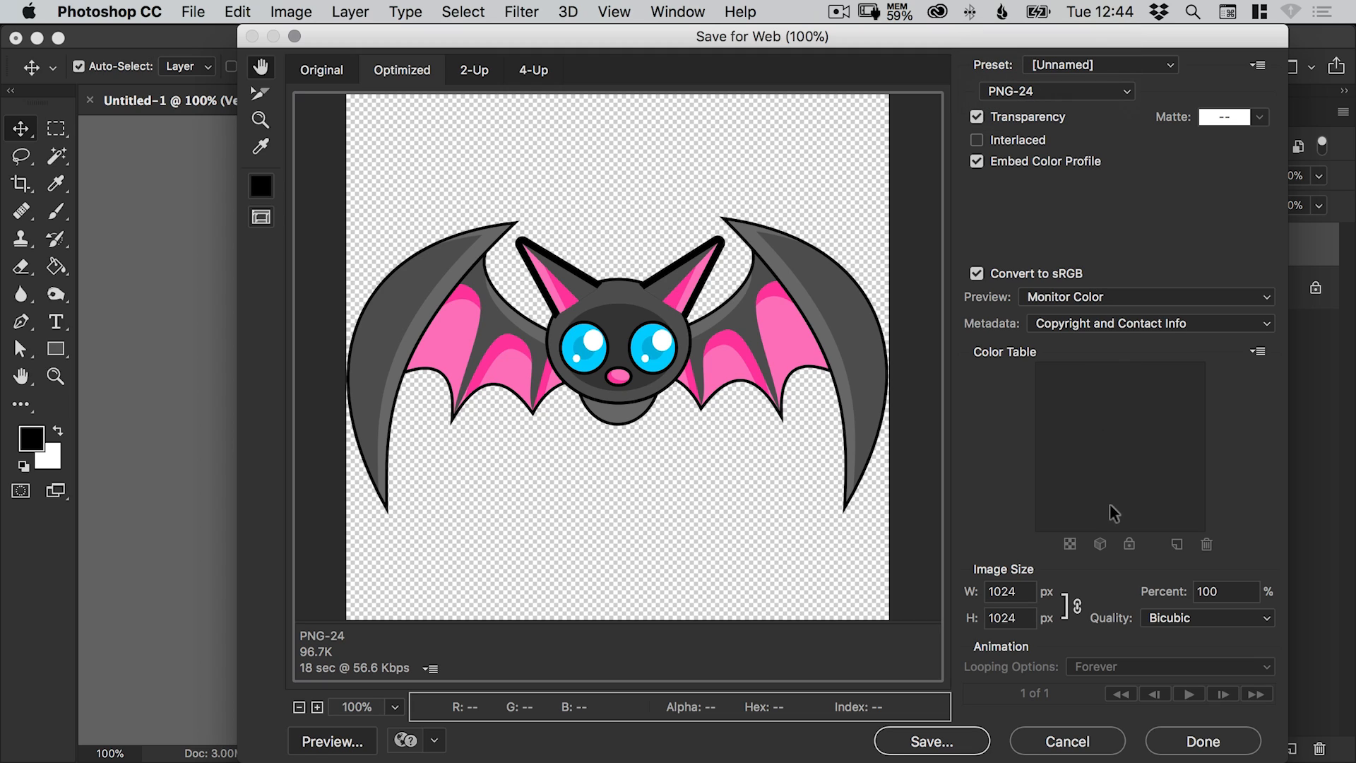
pyautogui.click(932, 741)
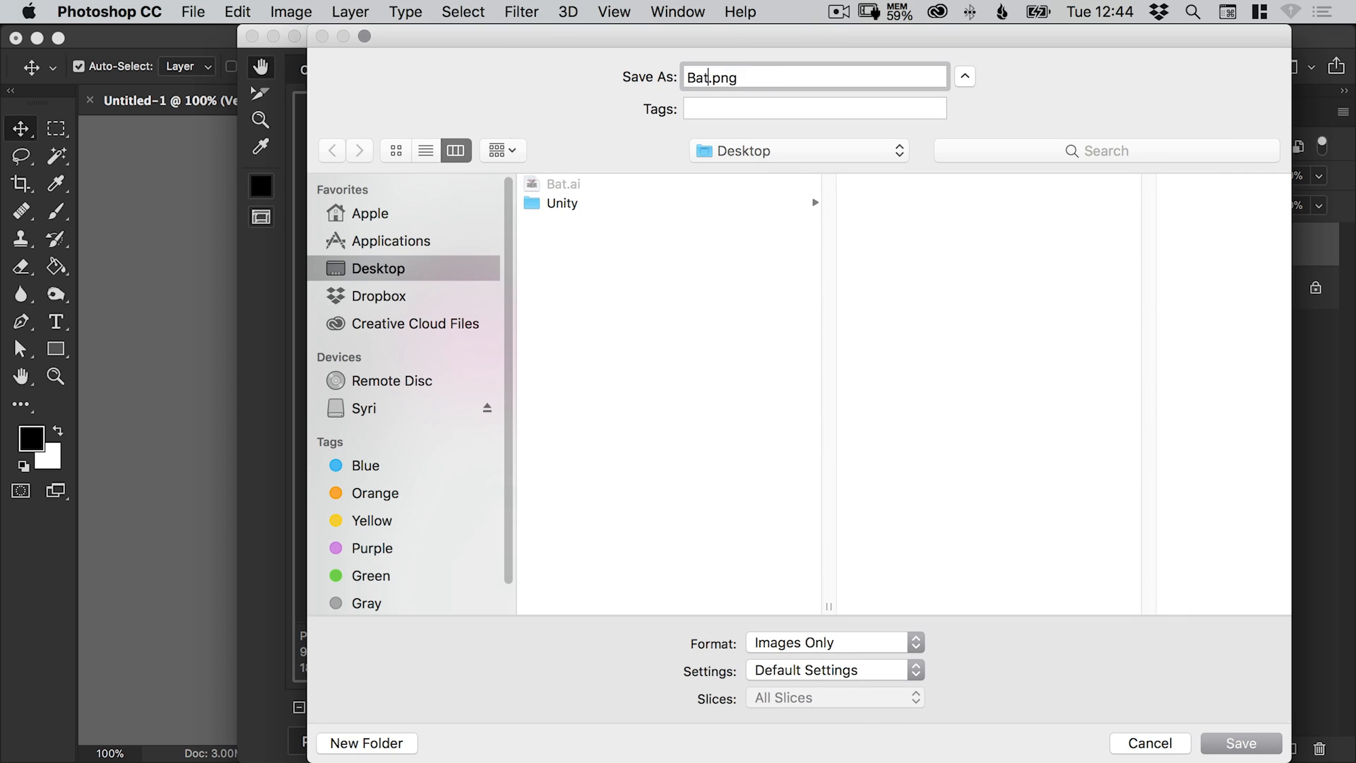
pyautogui.click(1240, 743)
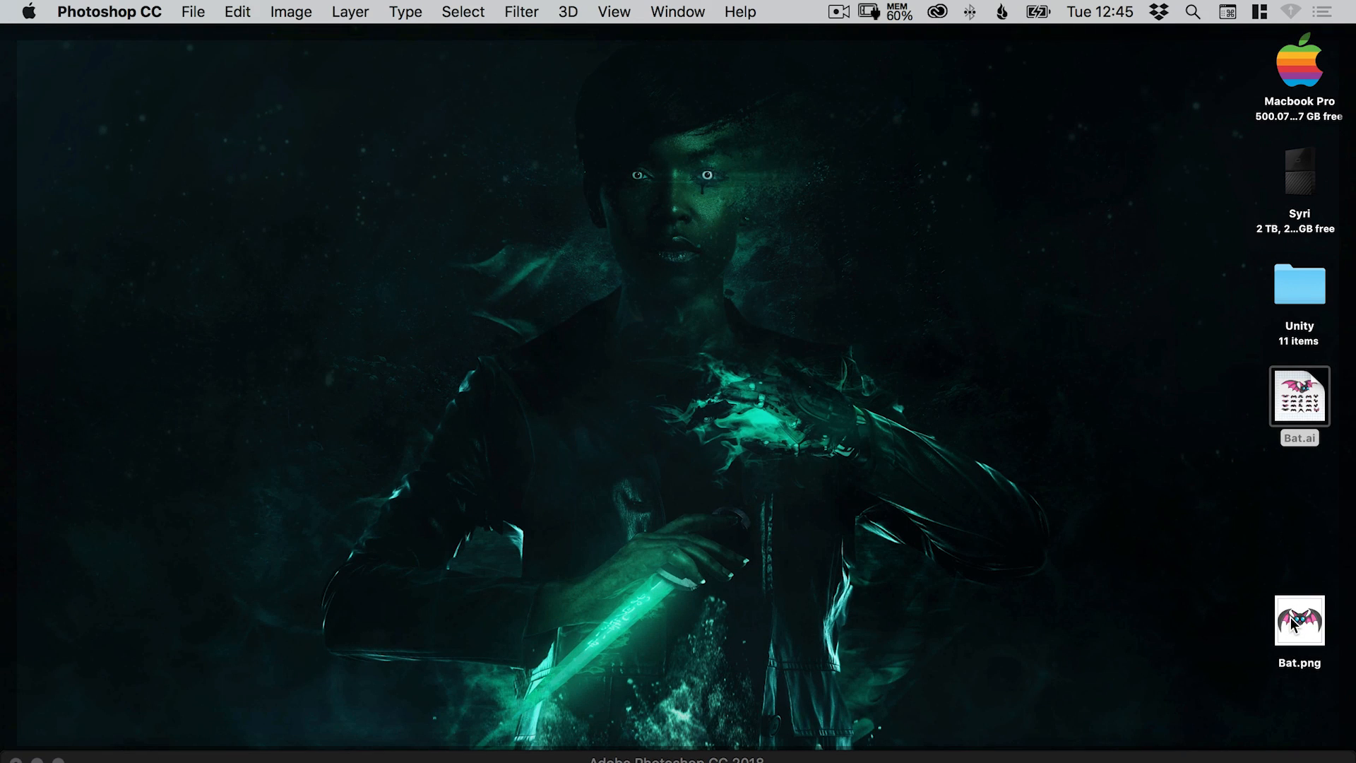
# View Bat.png in Preview, copy the image, and create a desktop folder named Bat.
pyautogui.click(1298, 619)
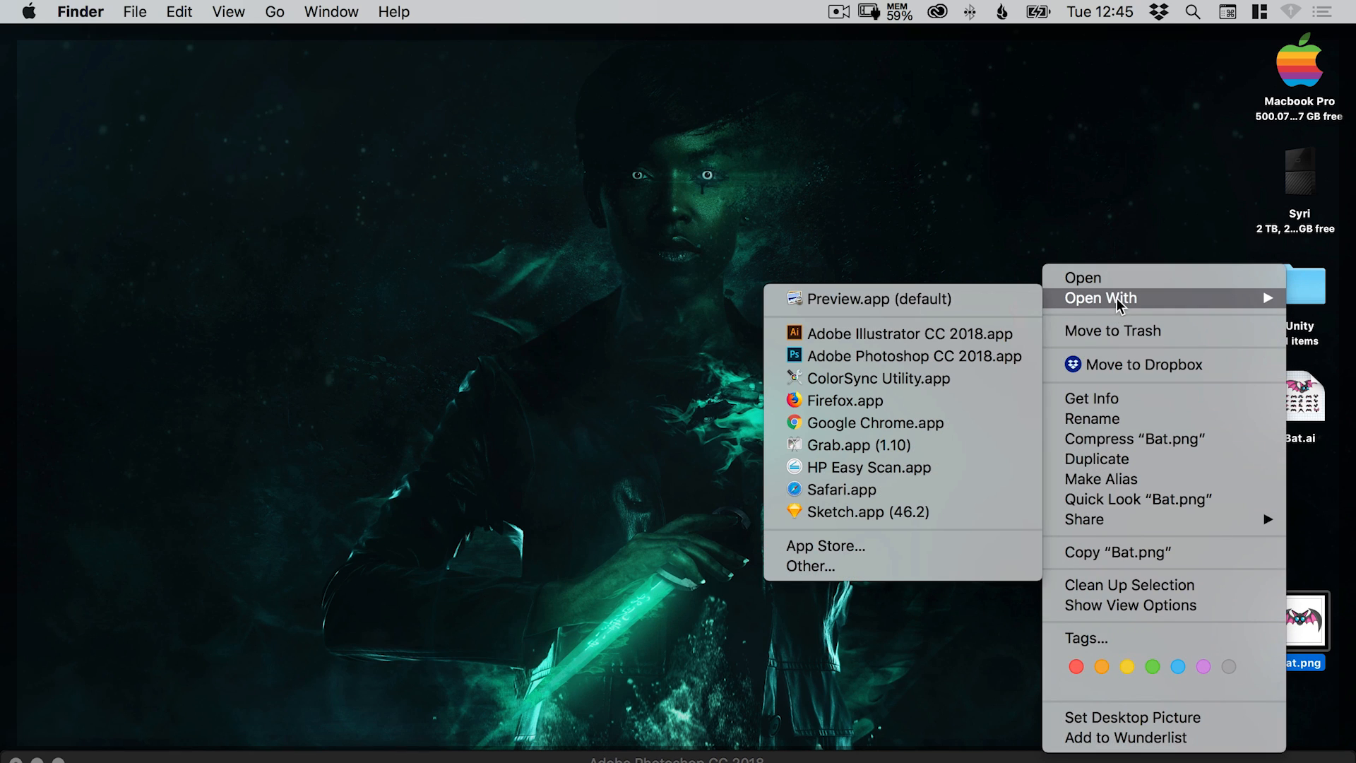
pyautogui.moveTo(878, 298)
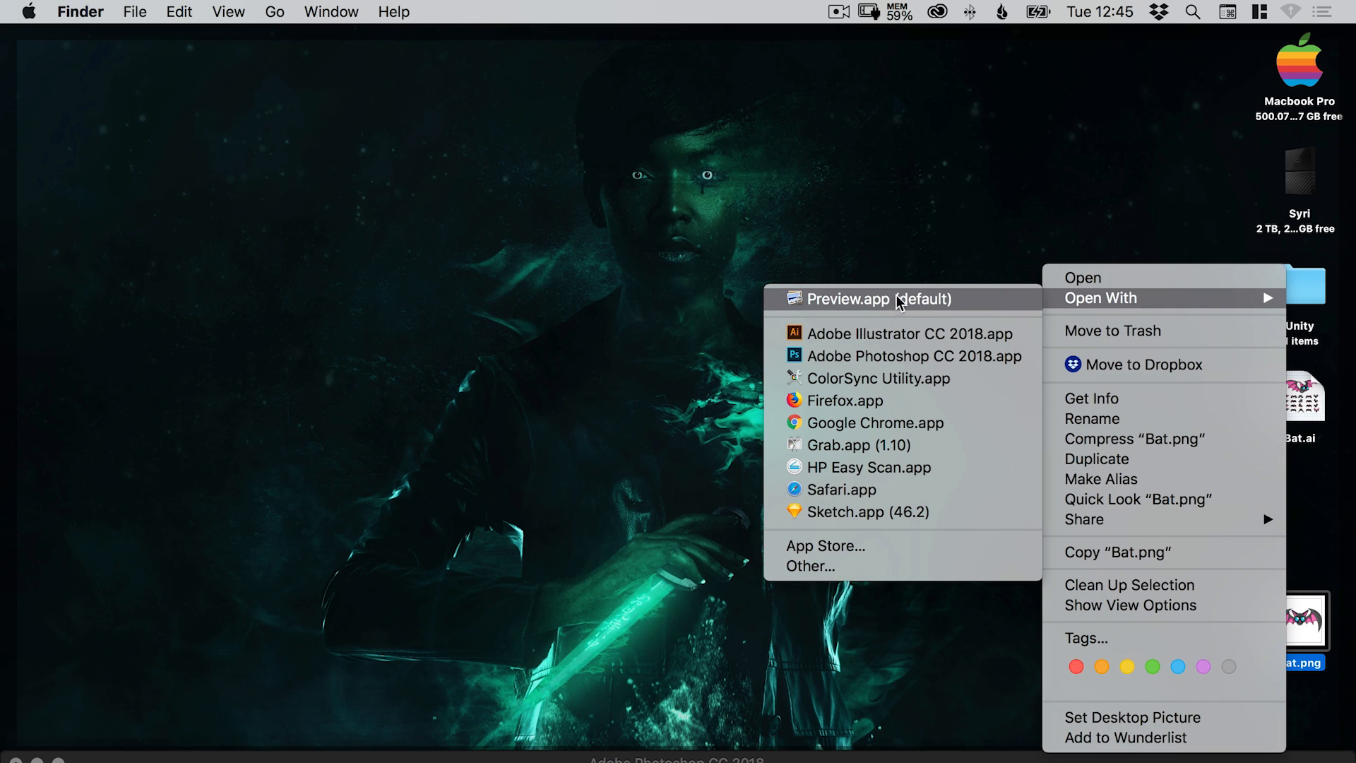
pyautogui.click(912, 355)
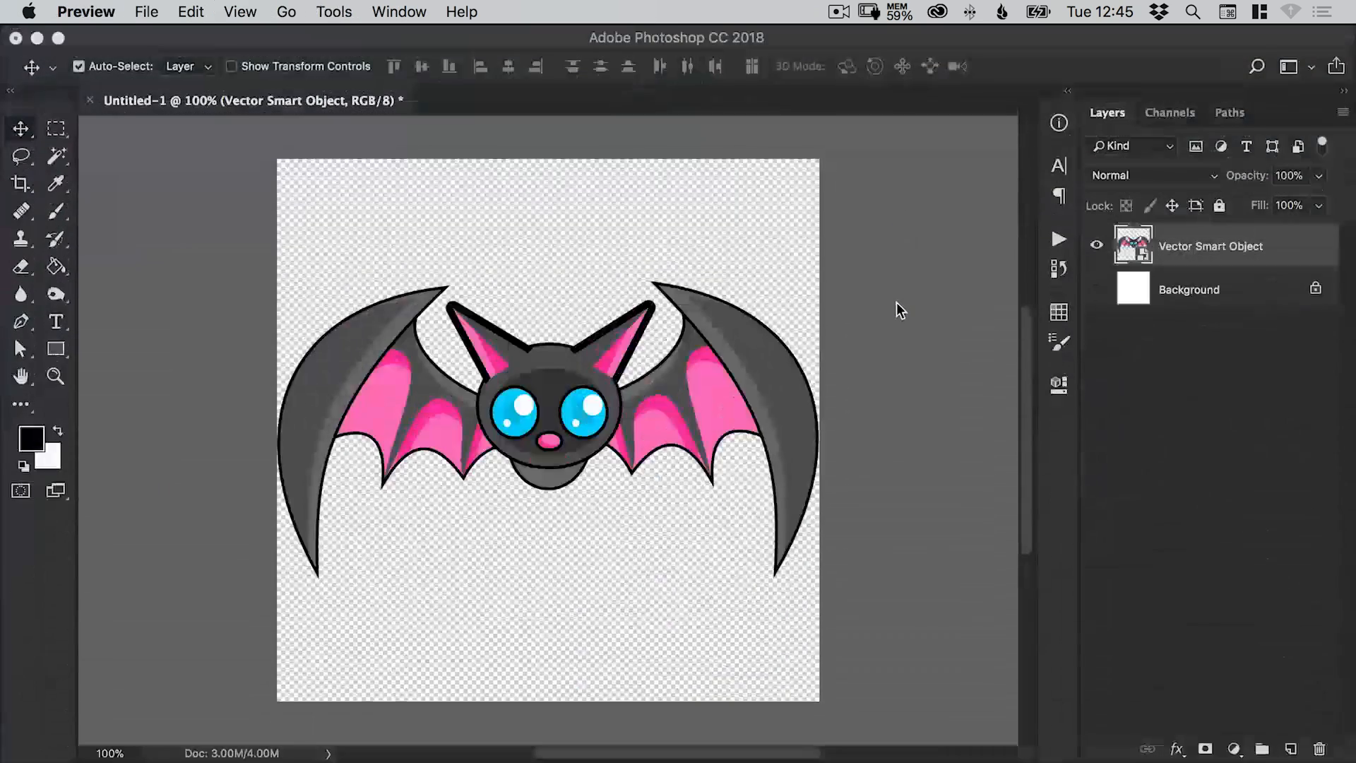
pyautogui.click(190, 11)
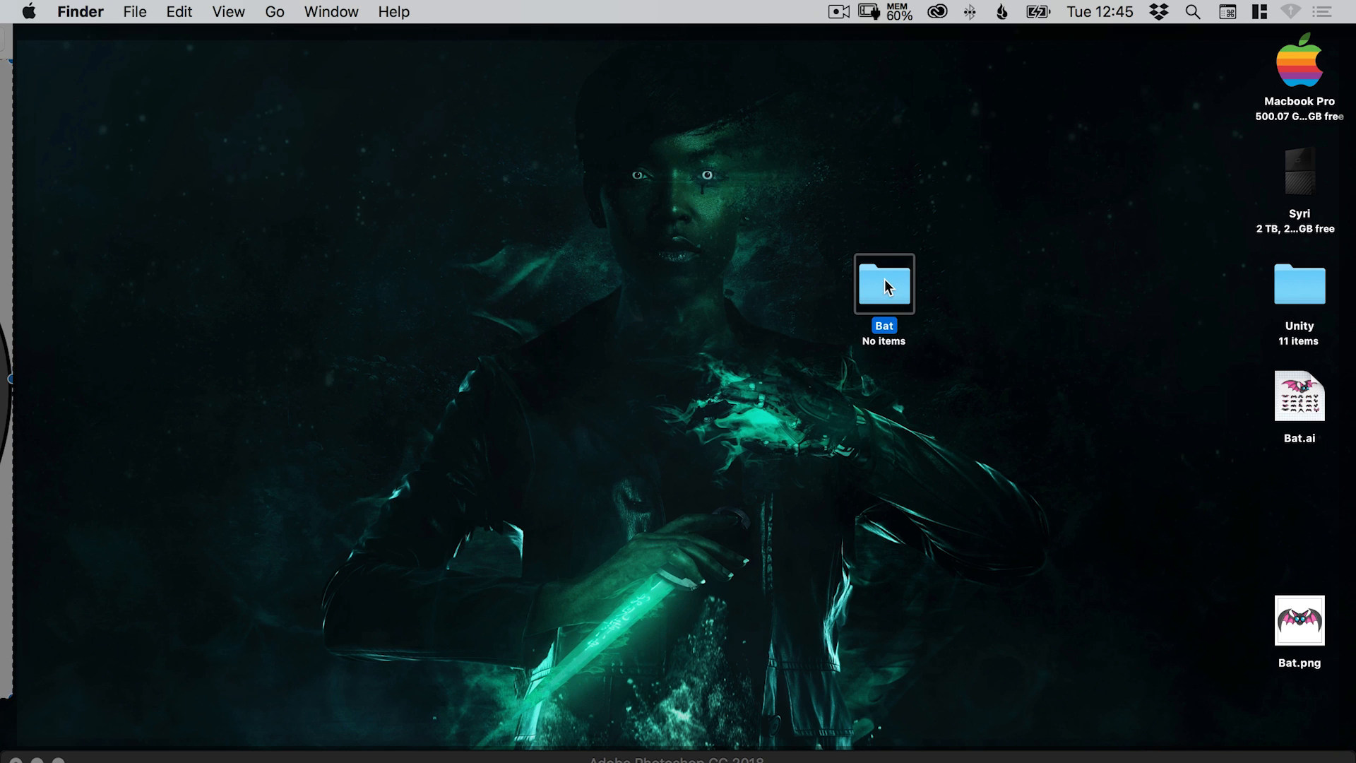
# Through Get Info, paste the copied bat image onto the Bat folder's icon.
pyautogui.rightClick(883, 284)
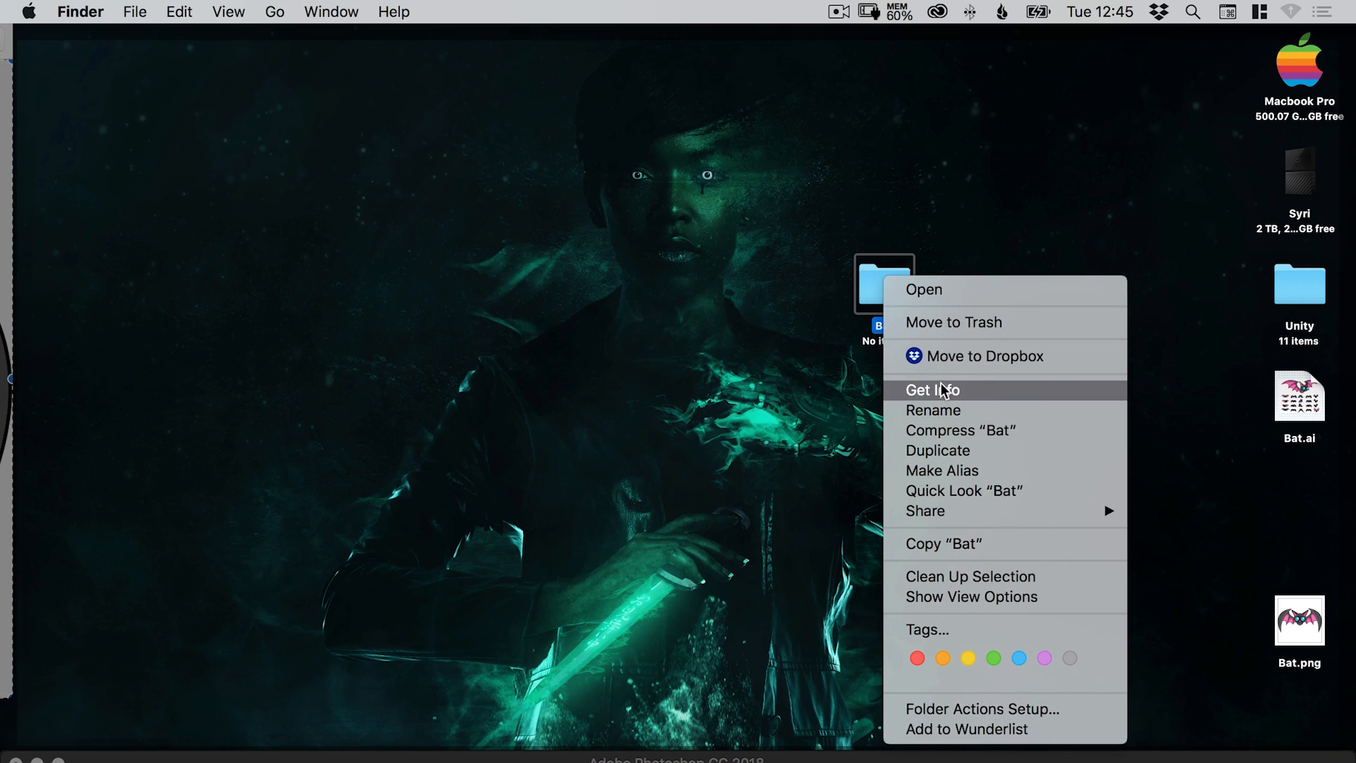
pyautogui.click(932, 390)
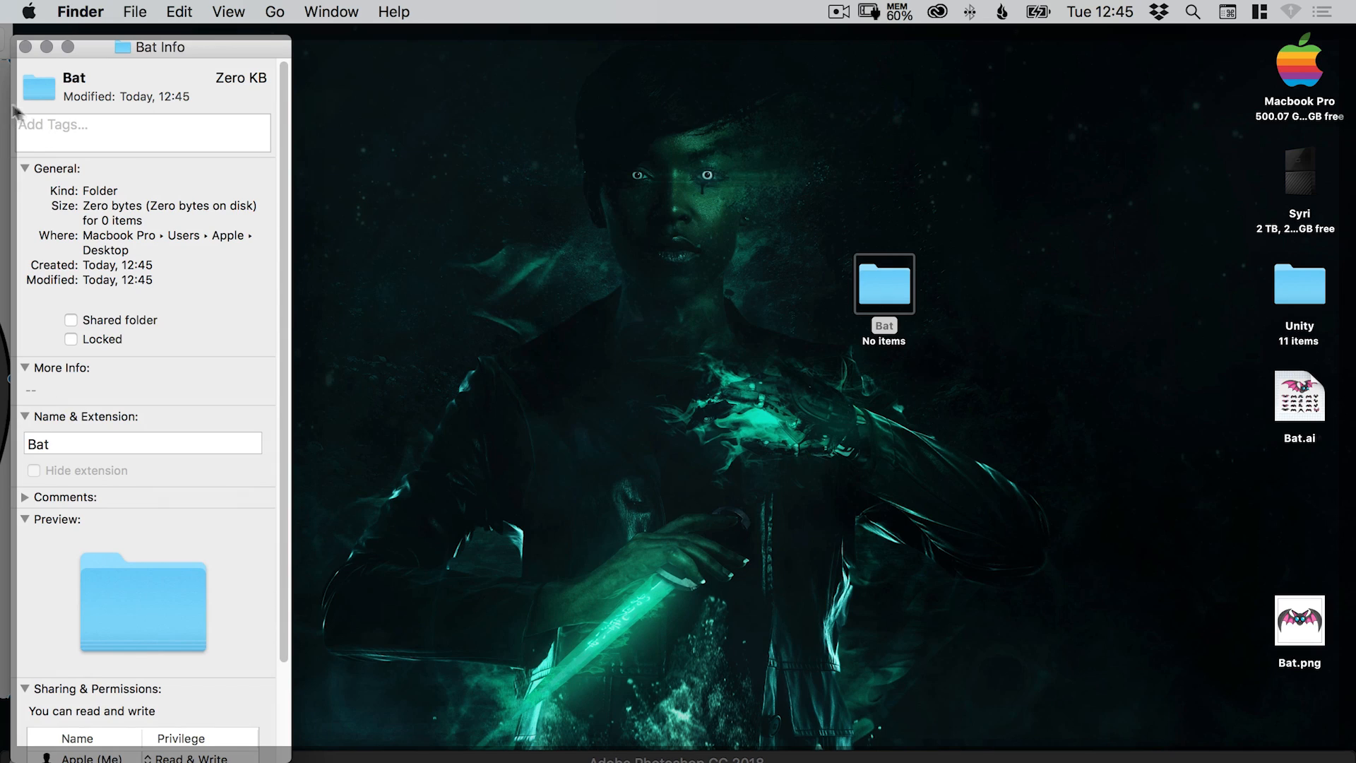
pyautogui.moveTo(59, 99)
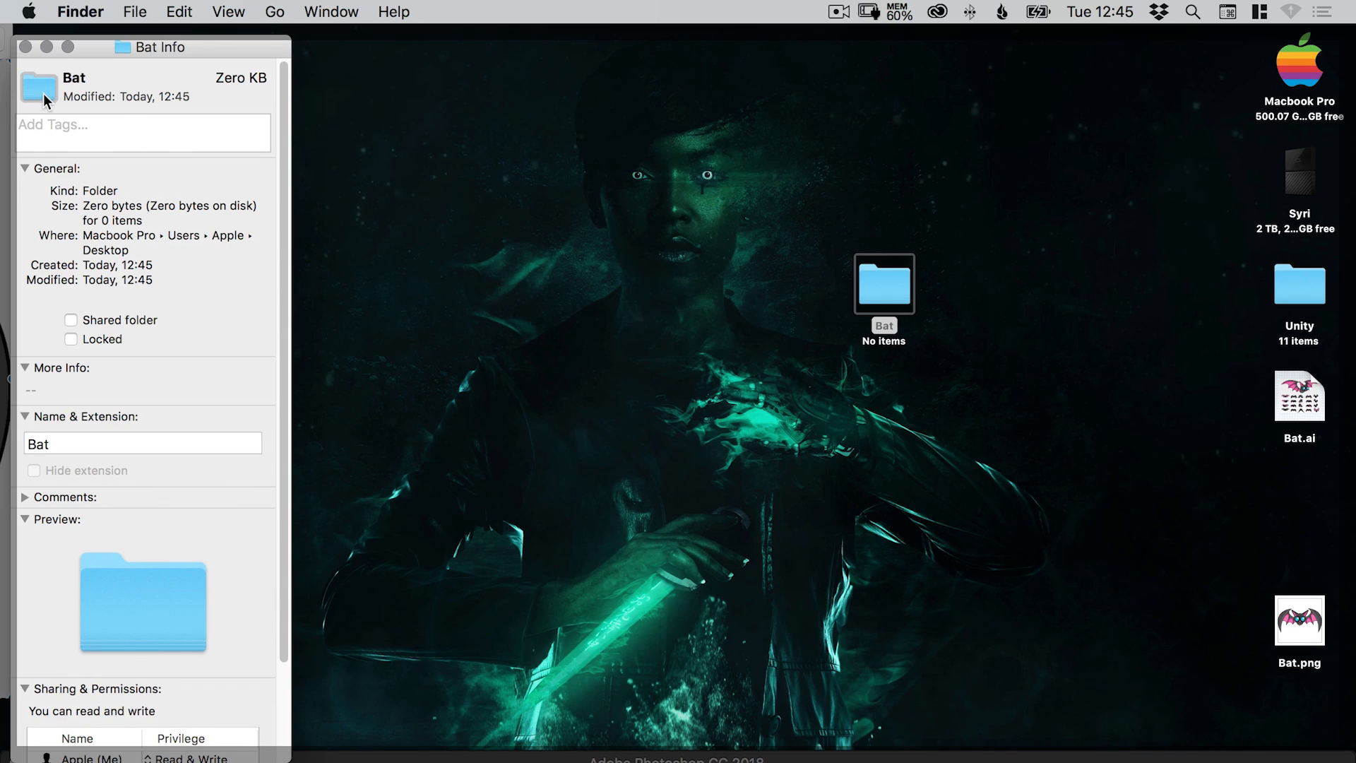
pyautogui.click(179, 12)
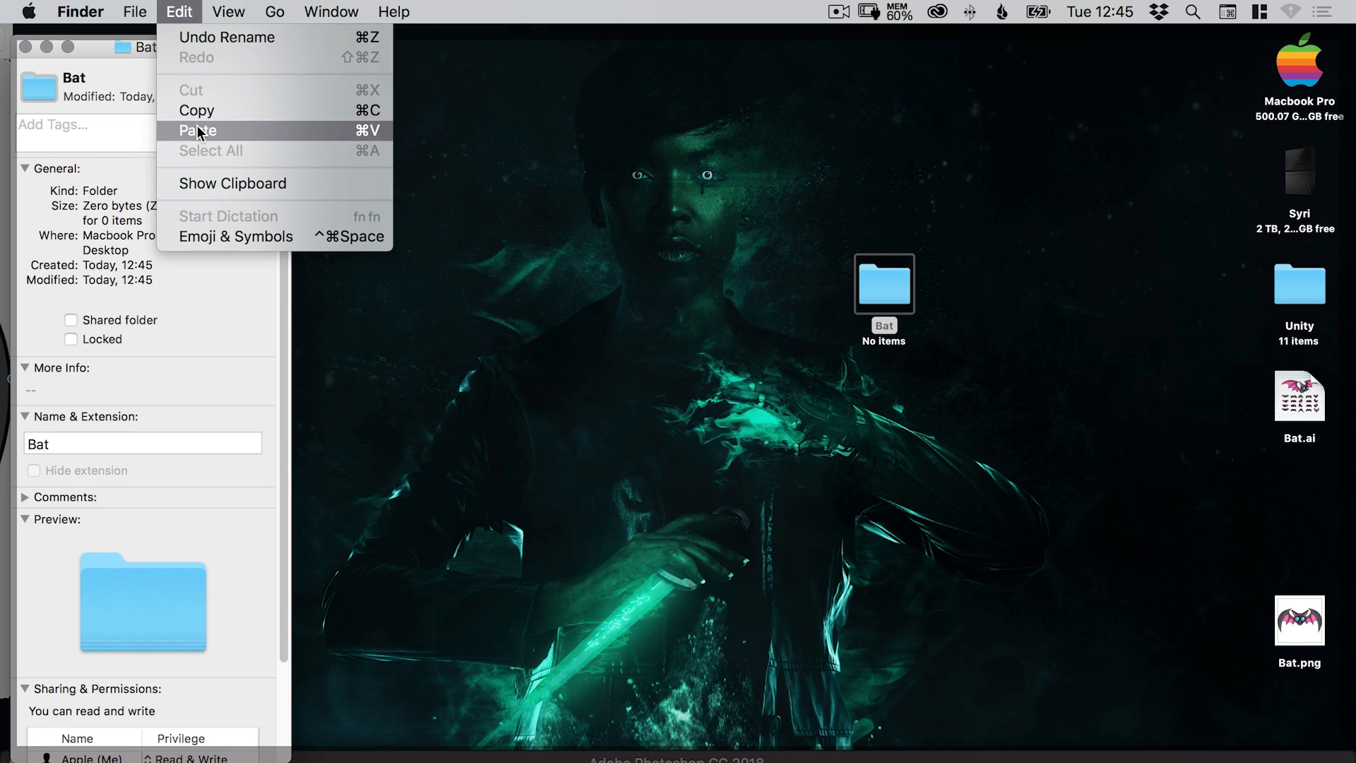
pyautogui.click(199, 131)
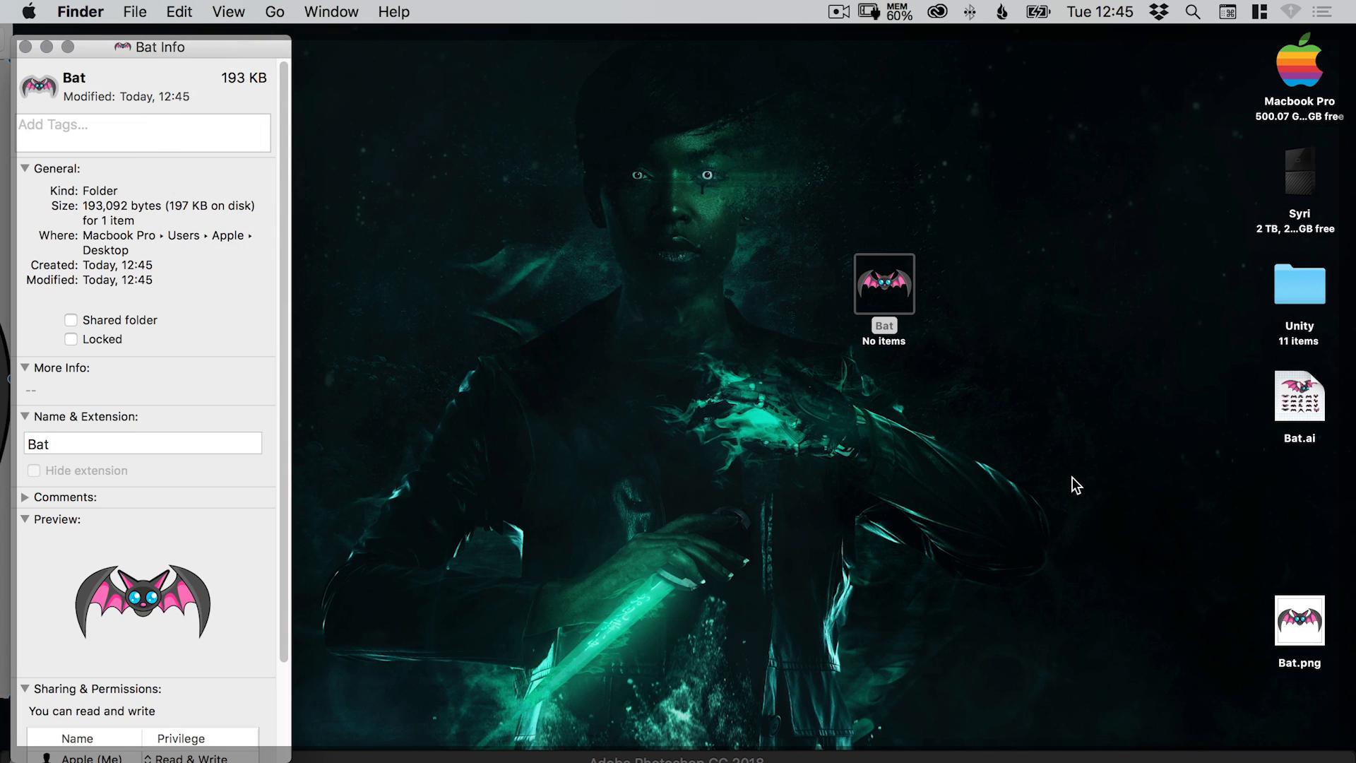
pyautogui.moveTo(1072, 491)
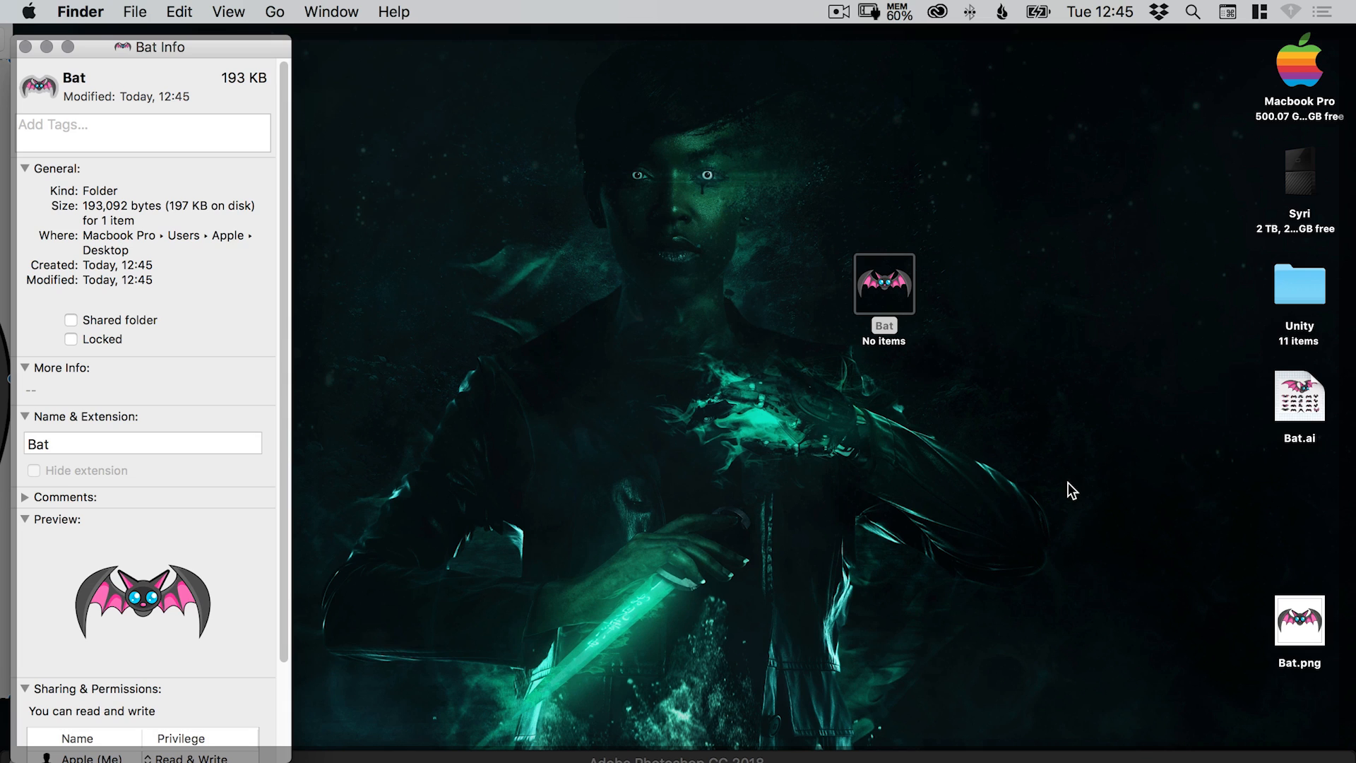